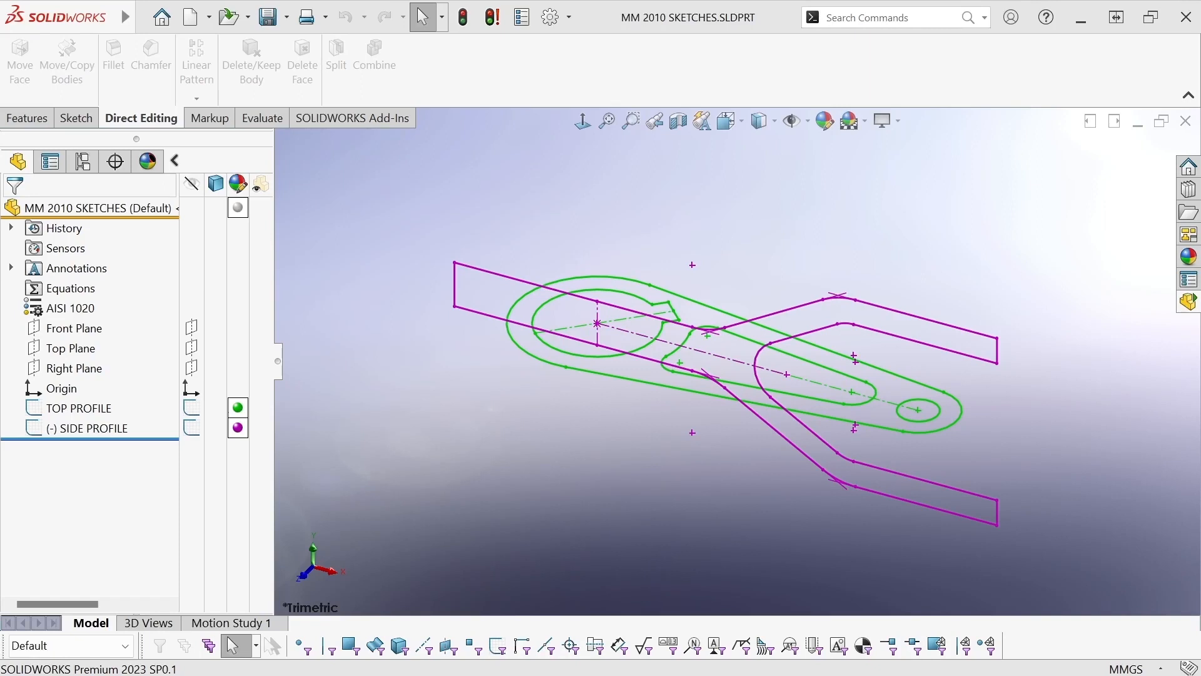
pyautogui.moveTo(759, 280)
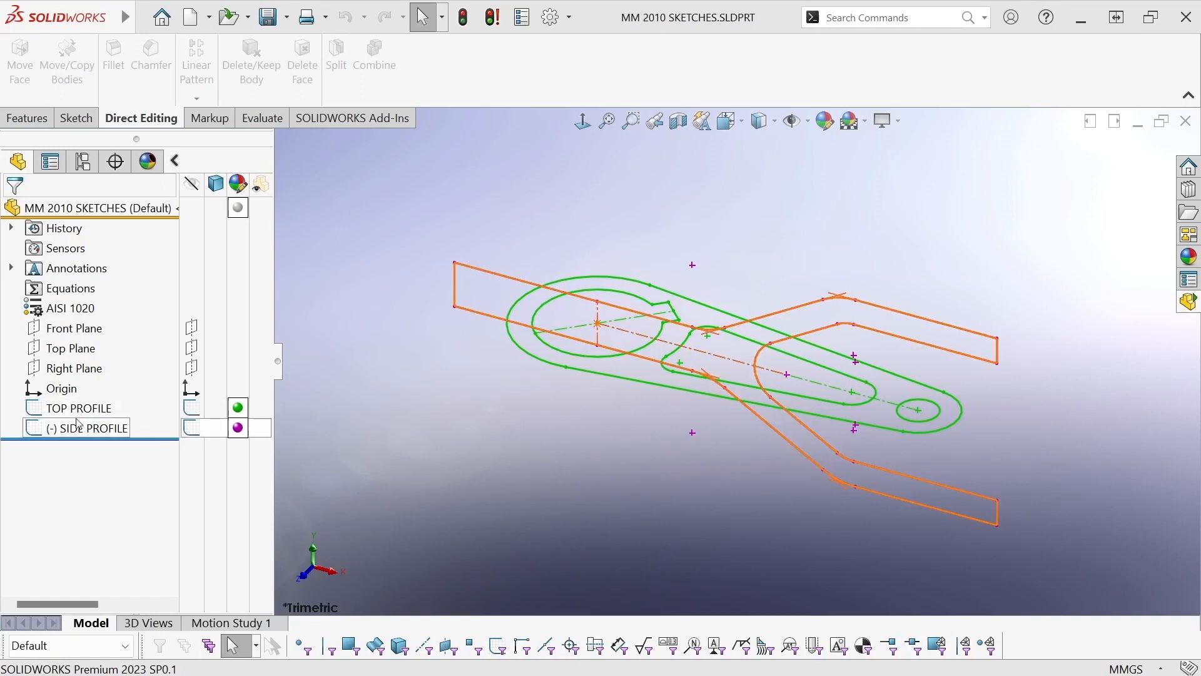
# - Extrude the TOP PROFILE sketch mid-plane 80 mm and extrude the SIDE PROFILE into a second body
pyautogui.click(77, 408)
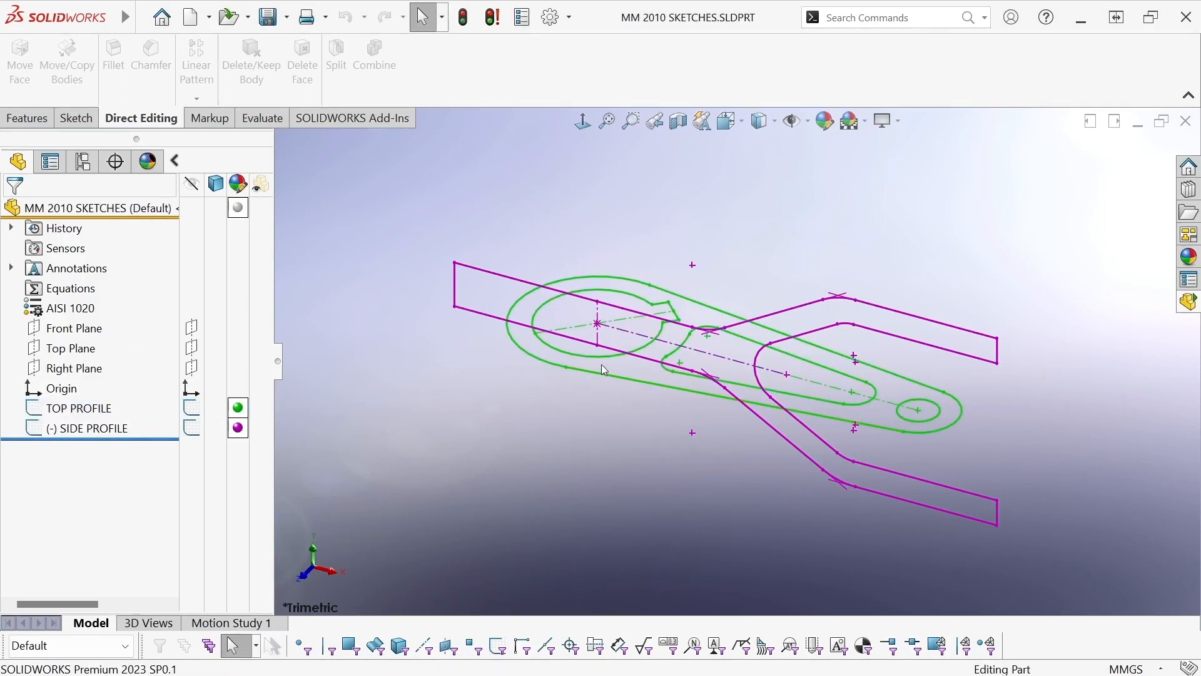
pyautogui.click(804, 398)
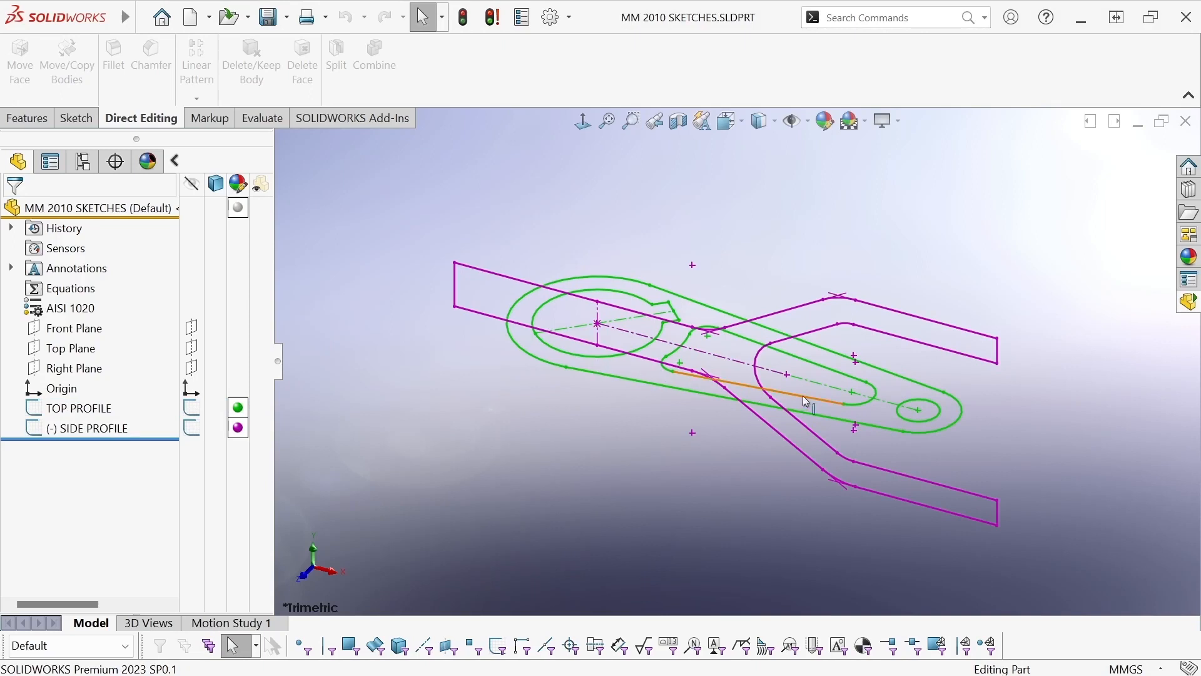
pyautogui.click(91, 428)
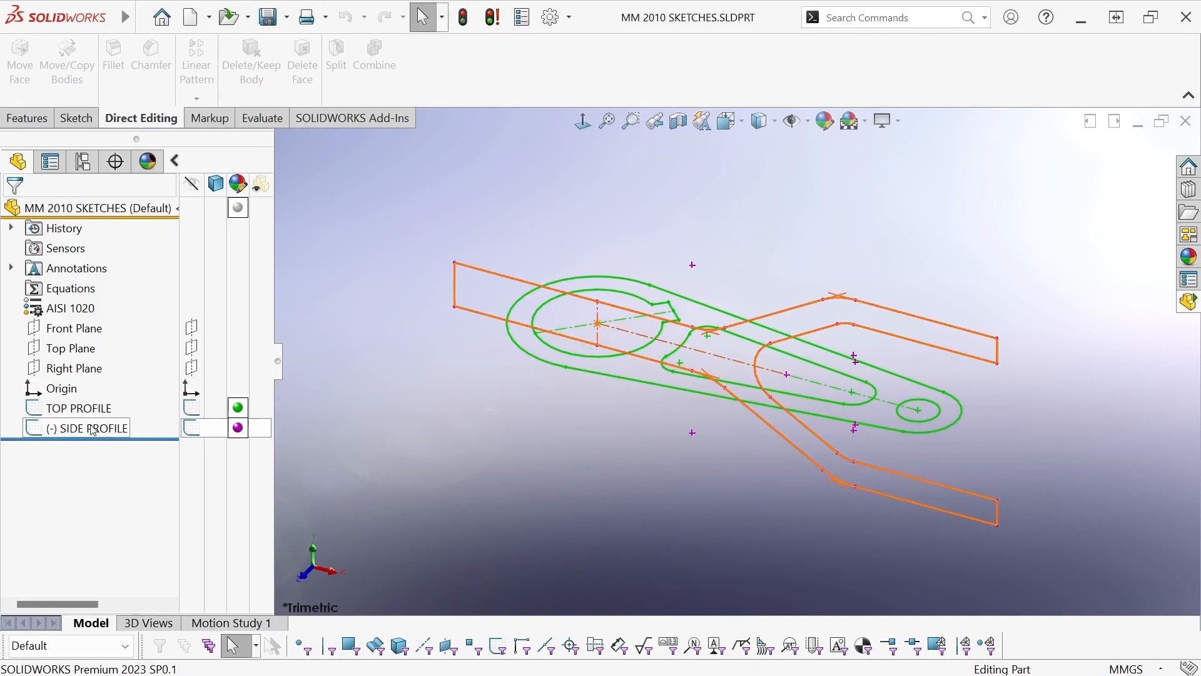
pyautogui.click(97, 428)
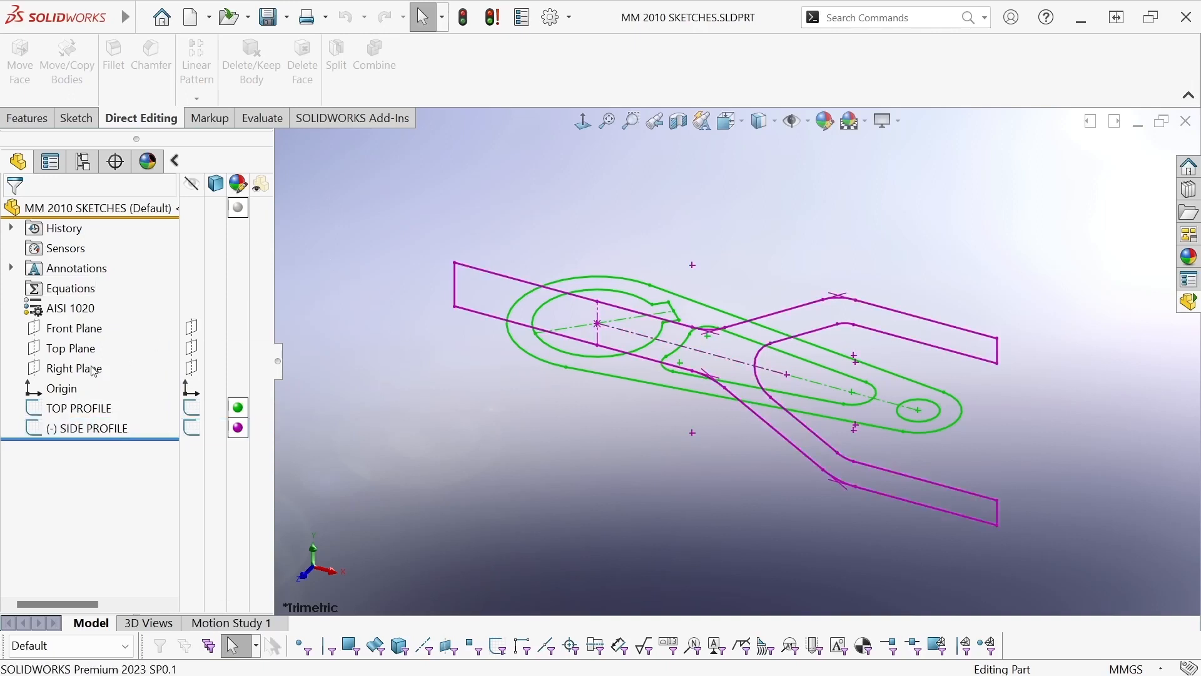
pyautogui.click(80, 407)
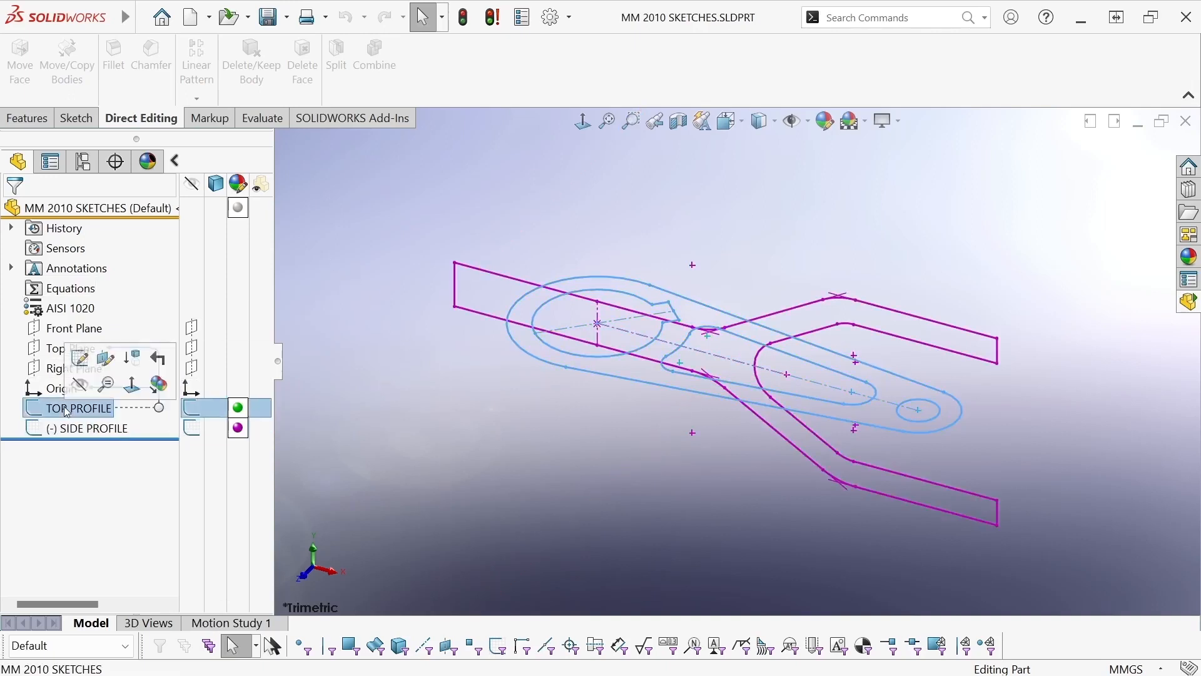
pyautogui.rightClick(80, 408)
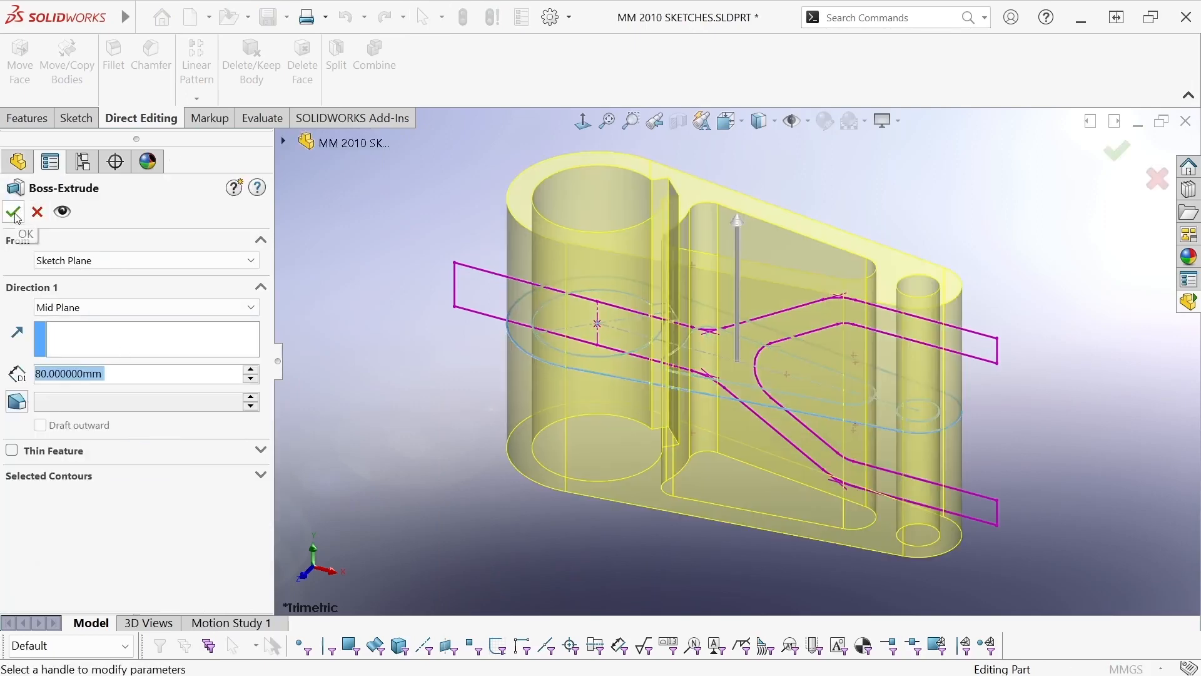
pyautogui.click(13, 213)
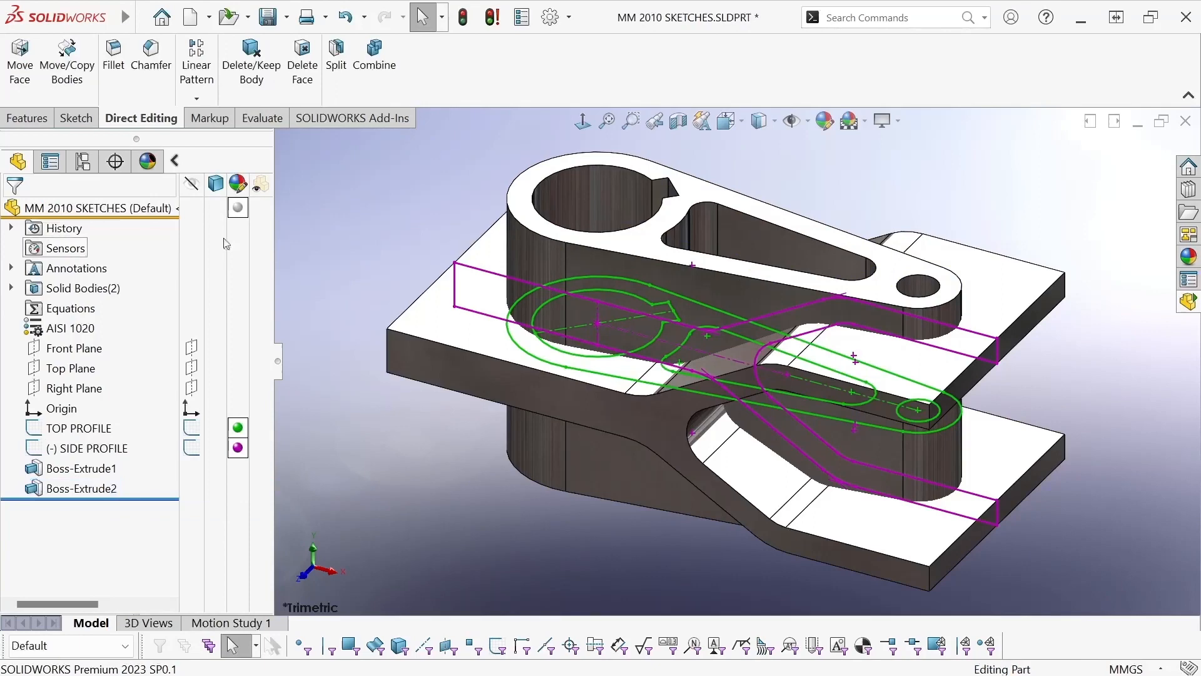
# - Expand Solid Bodies, select the second extruded body and hide the sketches
pyautogui.click(11, 288)
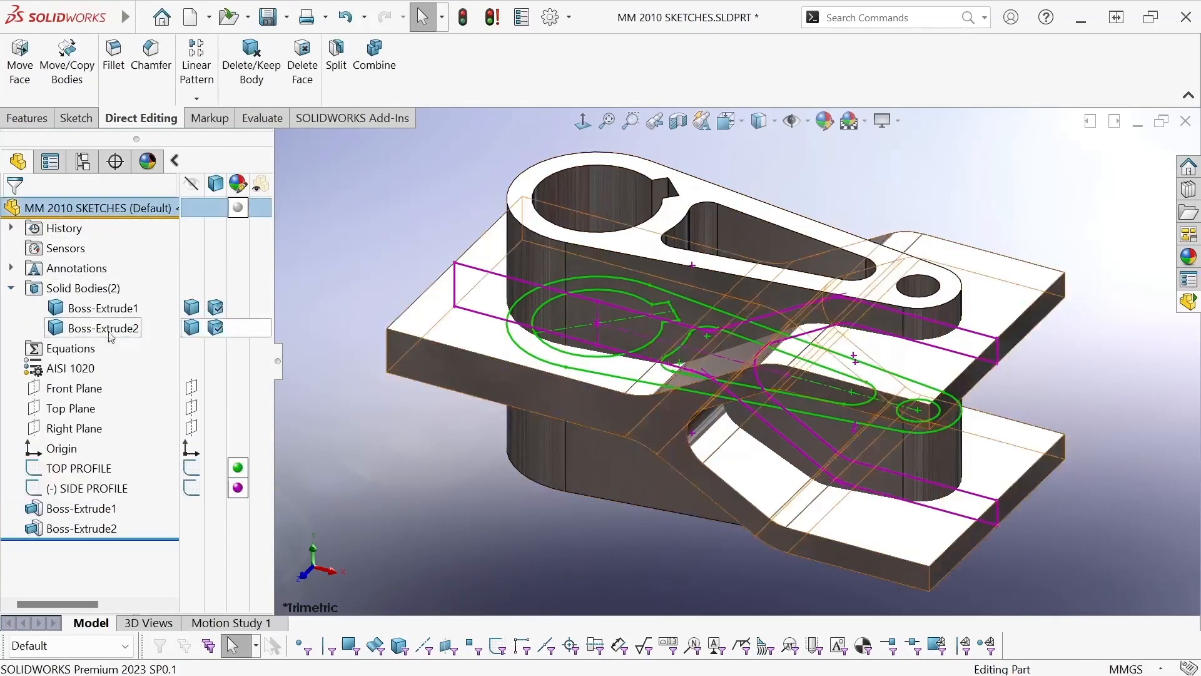
pyautogui.click(79, 468)
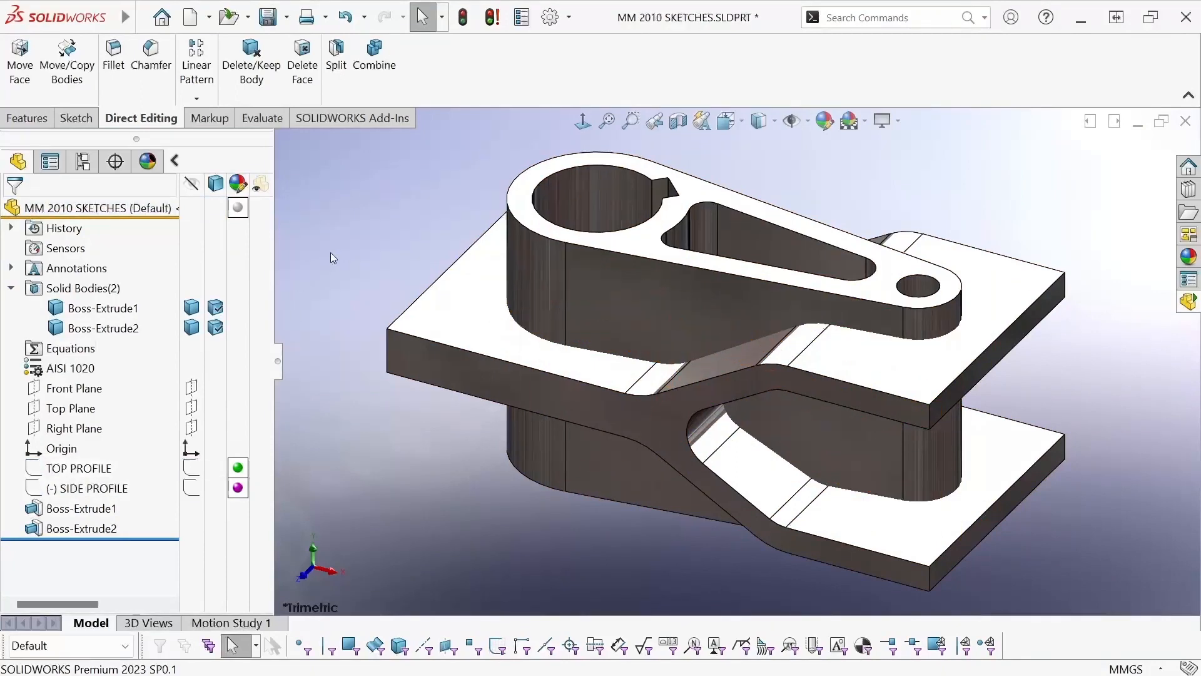
# - Combine Boss-Extrude1 and Boss-Extrude2 with the Common option, keeping only their shared volume
pyautogui.click(374, 61)
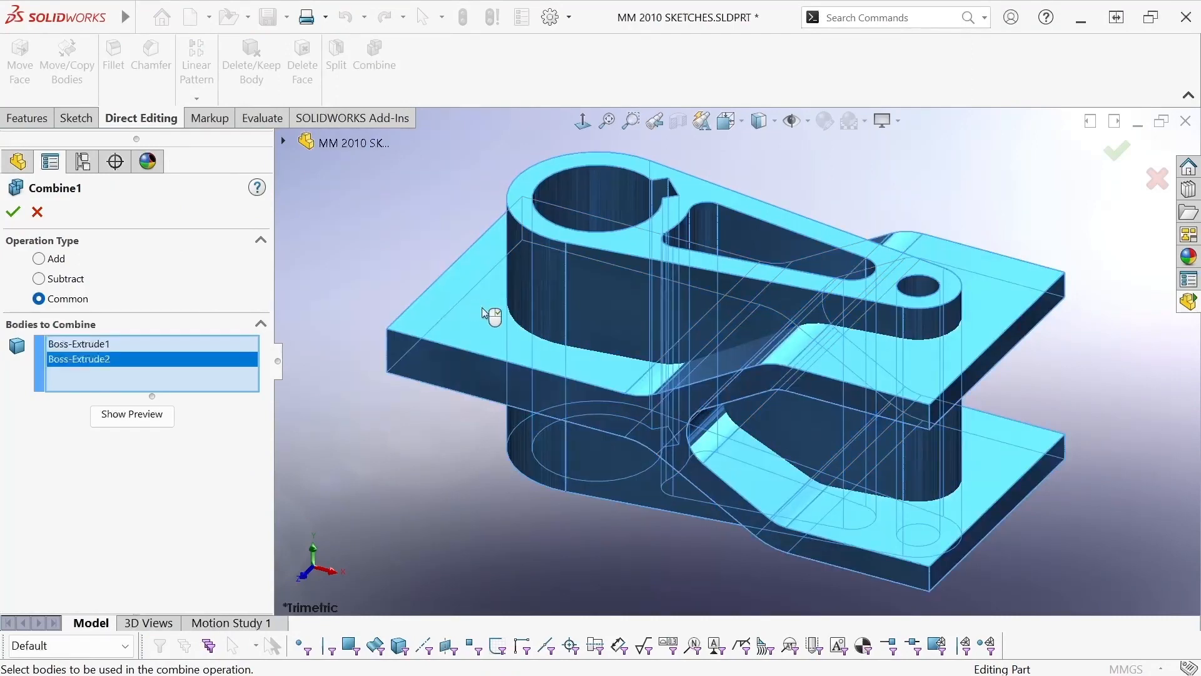
pyautogui.click(12, 212)
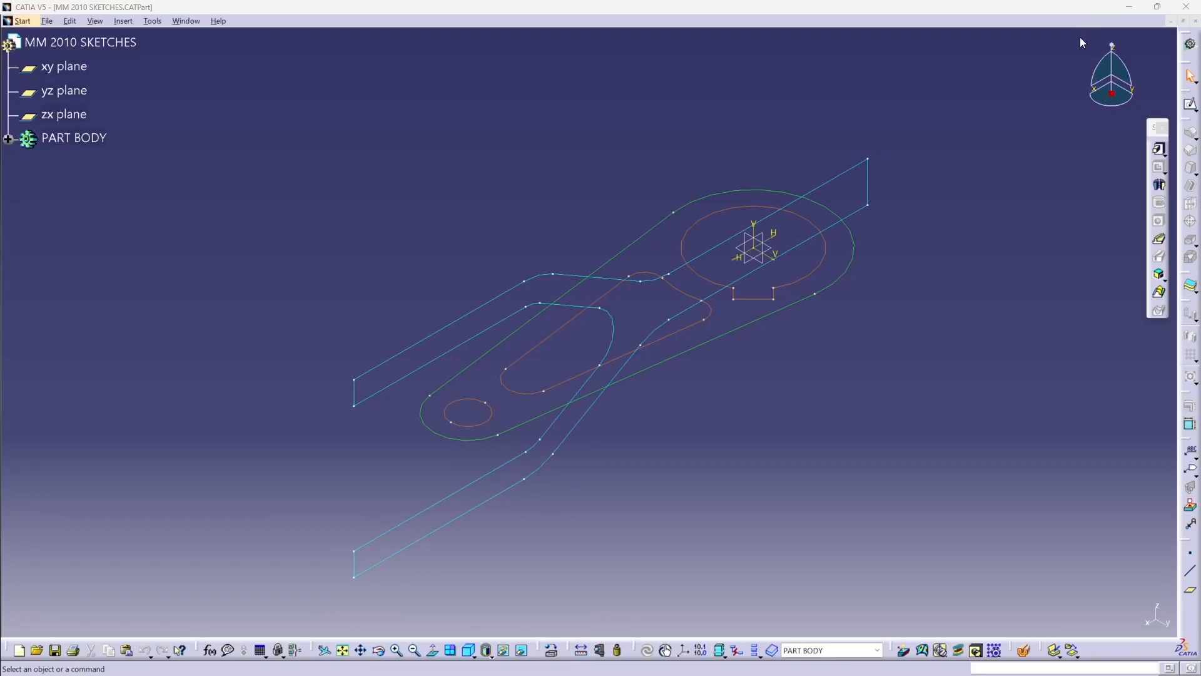
pyautogui.moveTo(130, 204)
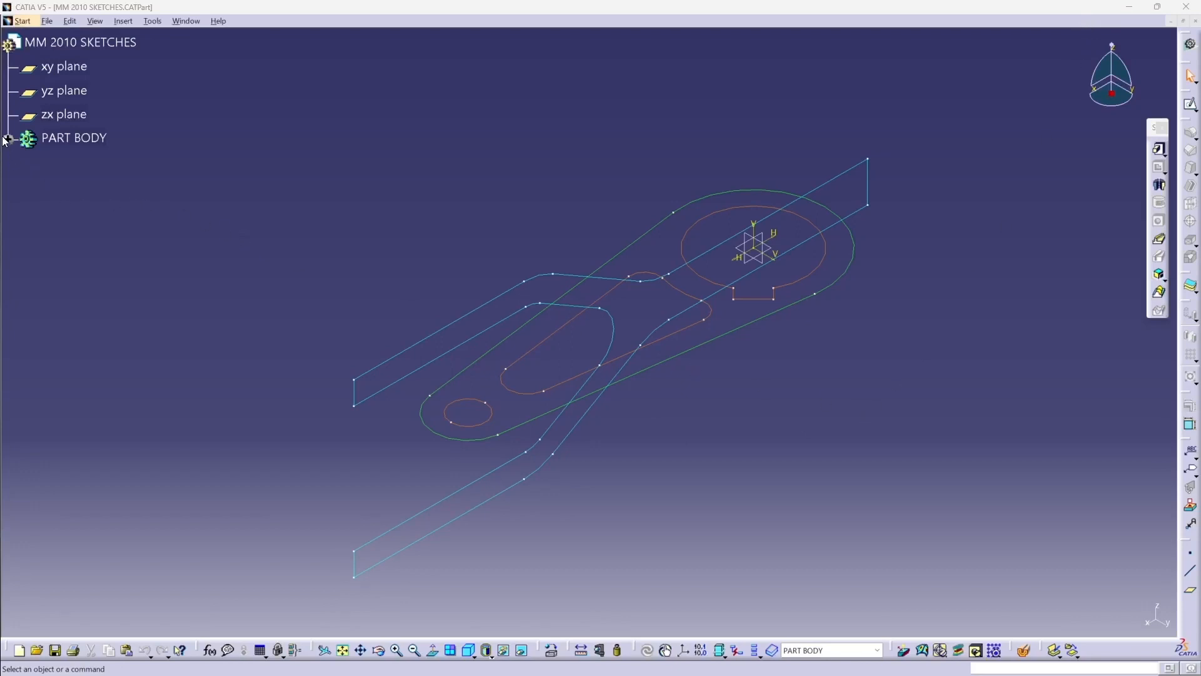
# - Expand PART BODY in the tree and select the TOP CUTOUTS sketch
pyautogui.click(8, 139)
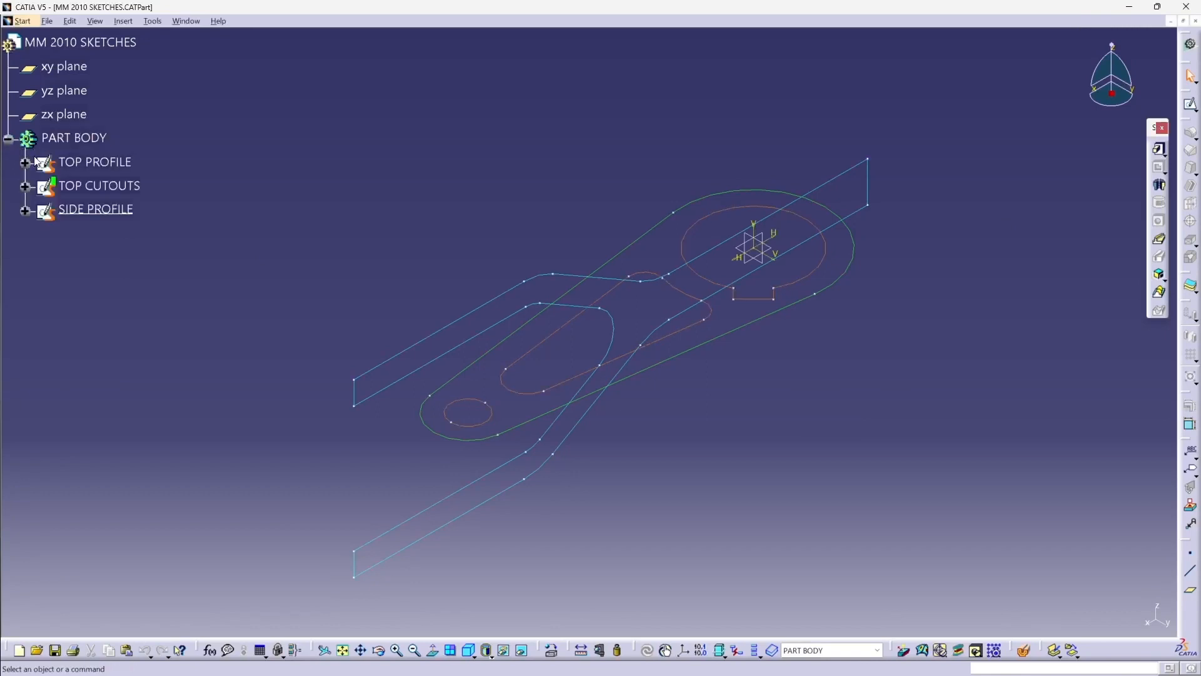
pyautogui.moveTo(95, 209)
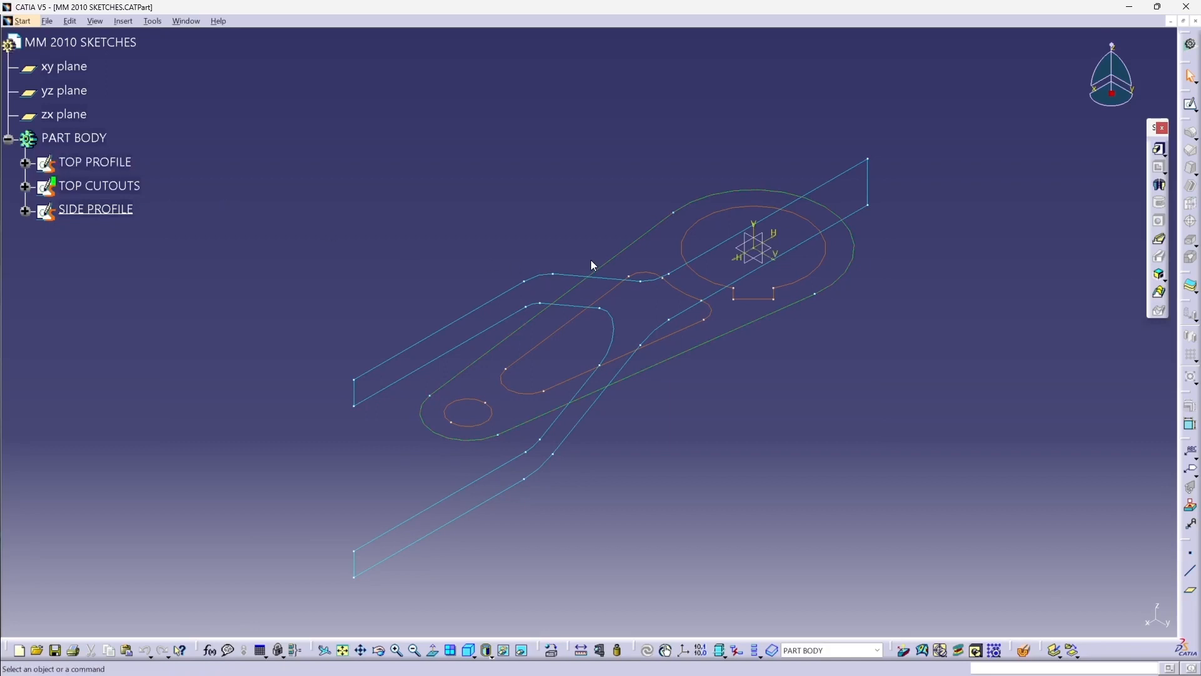
pyautogui.moveTo(448, 443)
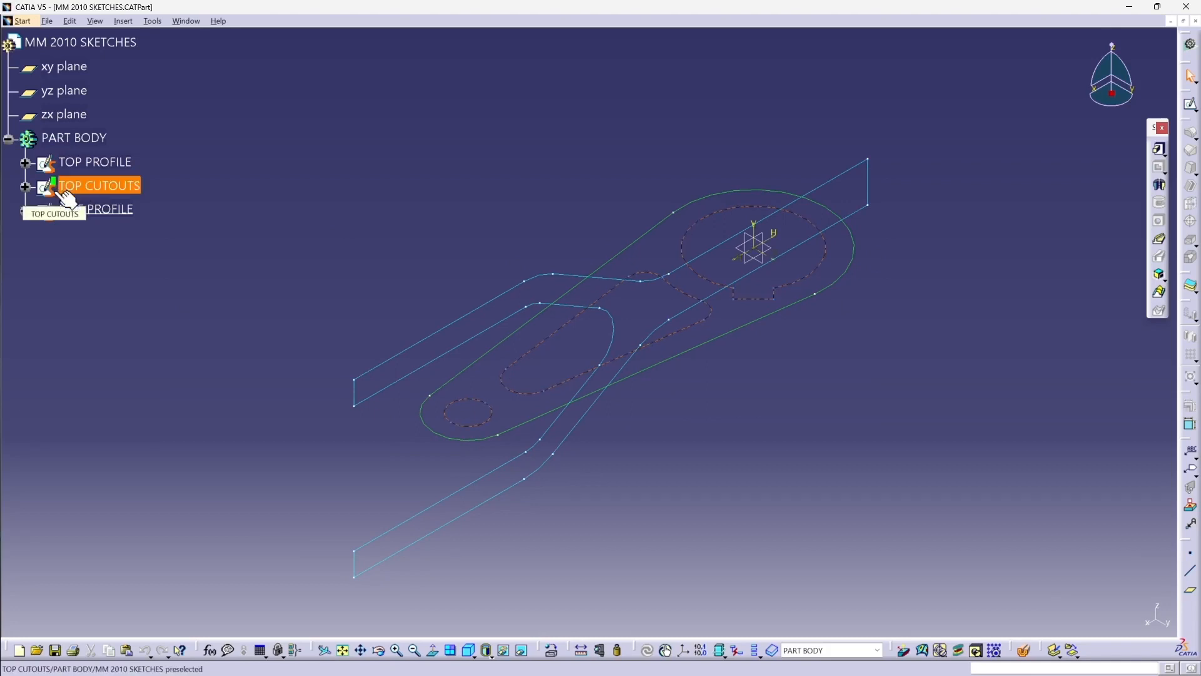
pyautogui.click(95, 209)
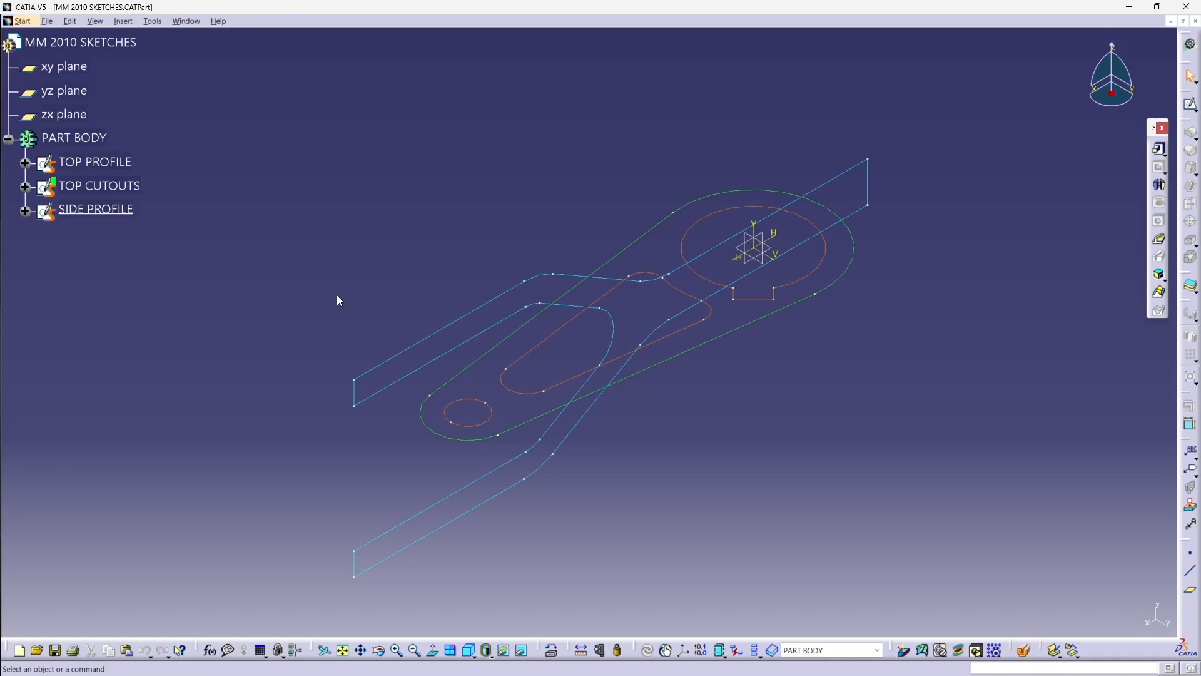
pyautogui.moveTo(1097, 157)
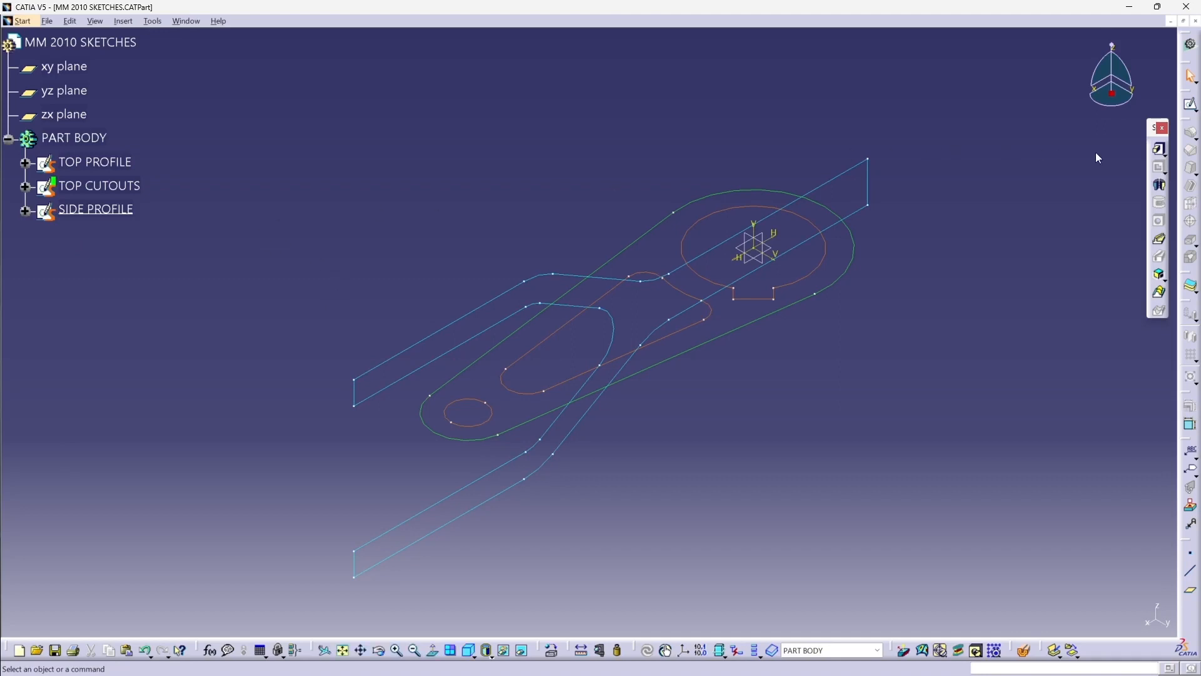
pyautogui.moveTo(1159, 148)
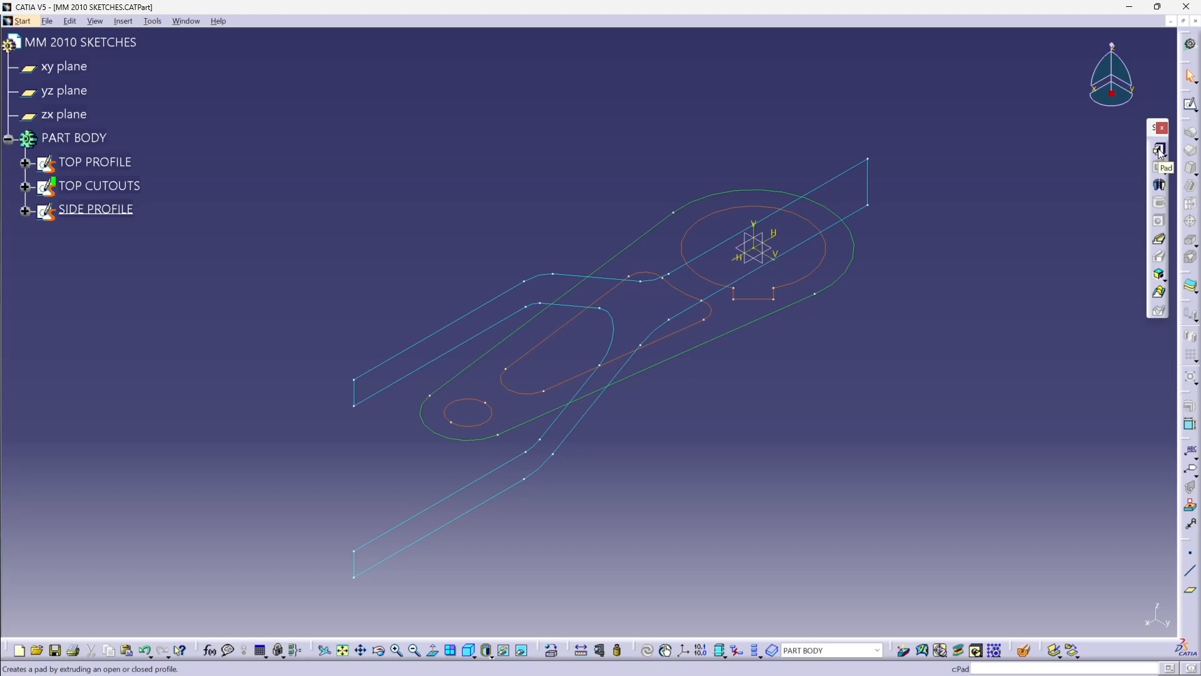
pyautogui.moveTo(1107, 195)
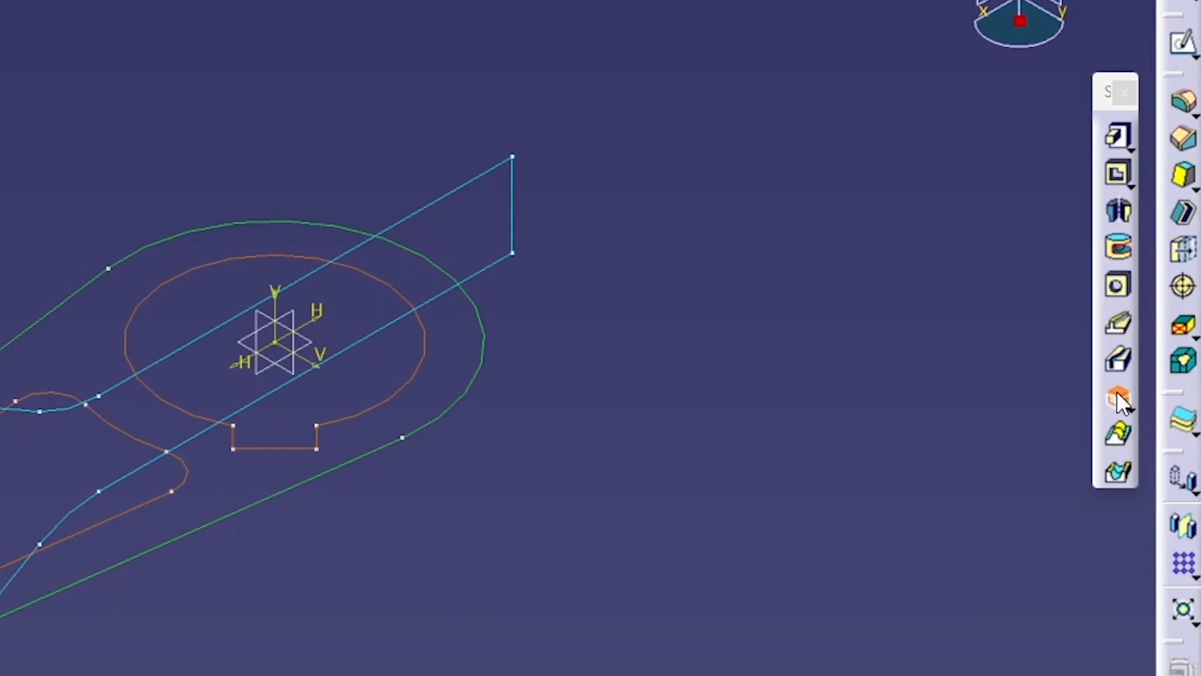
# - Create Combine.1 from TOP PROFILE and SIDE PROFILE, previewing then confirming the fork-shaped solid
pyautogui.click(1118, 397)
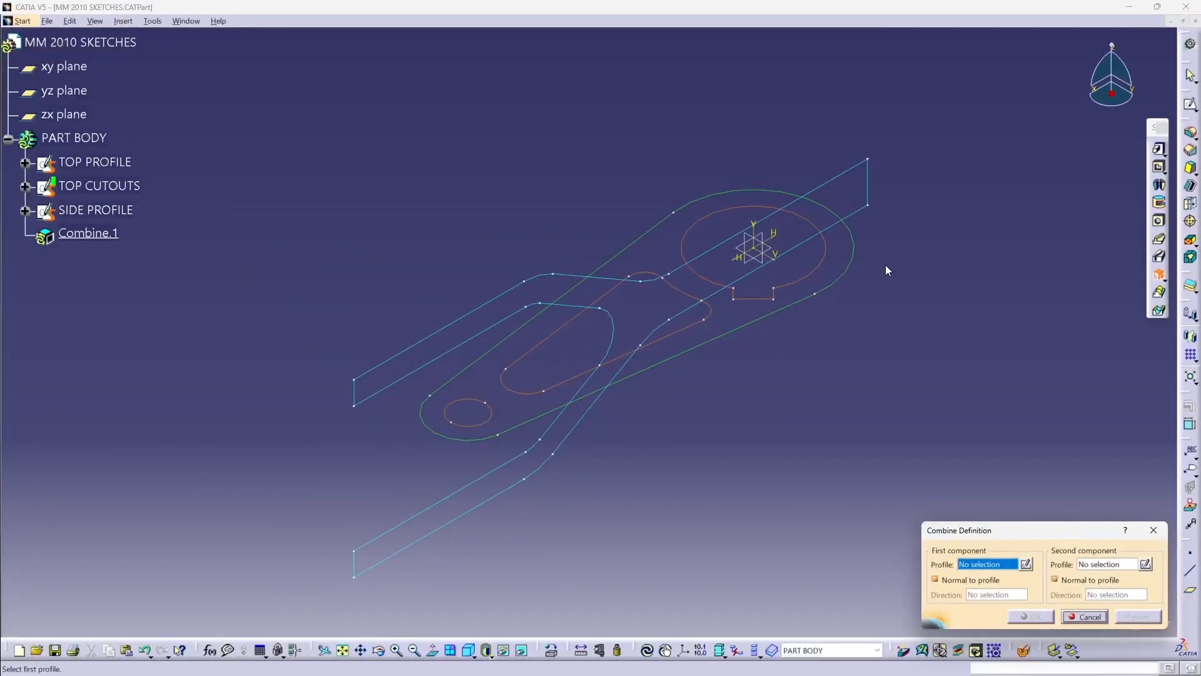
pyautogui.moveTo(870, 270)
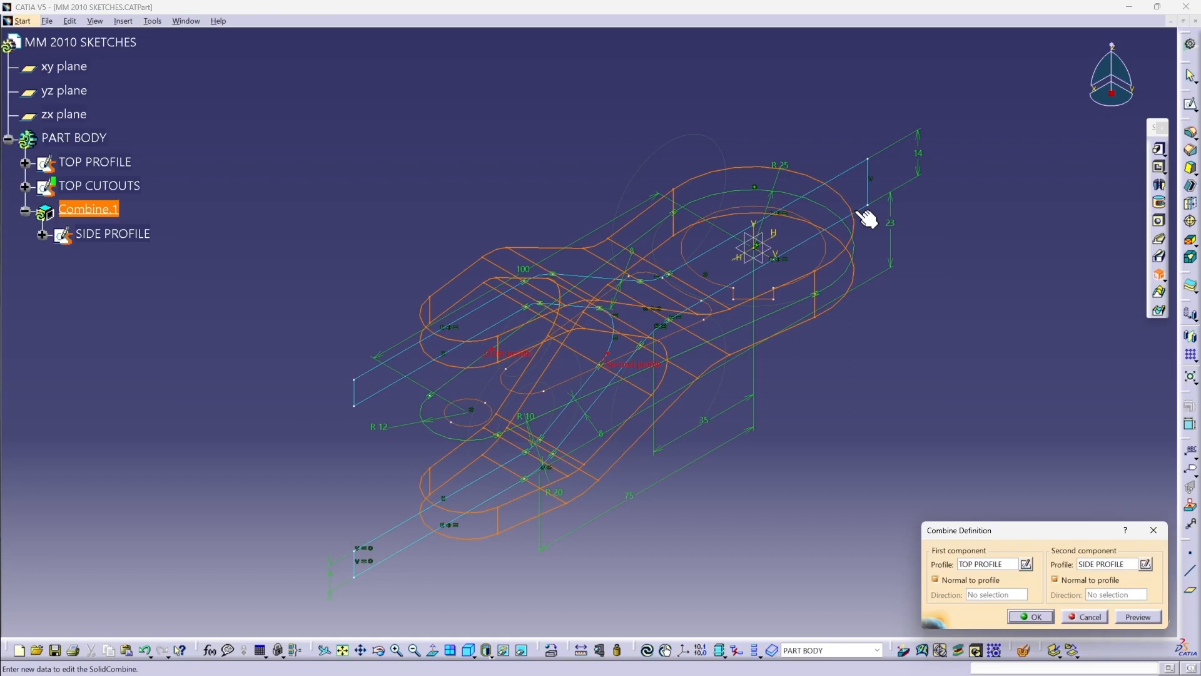
pyautogui.moveTo(855, 333)
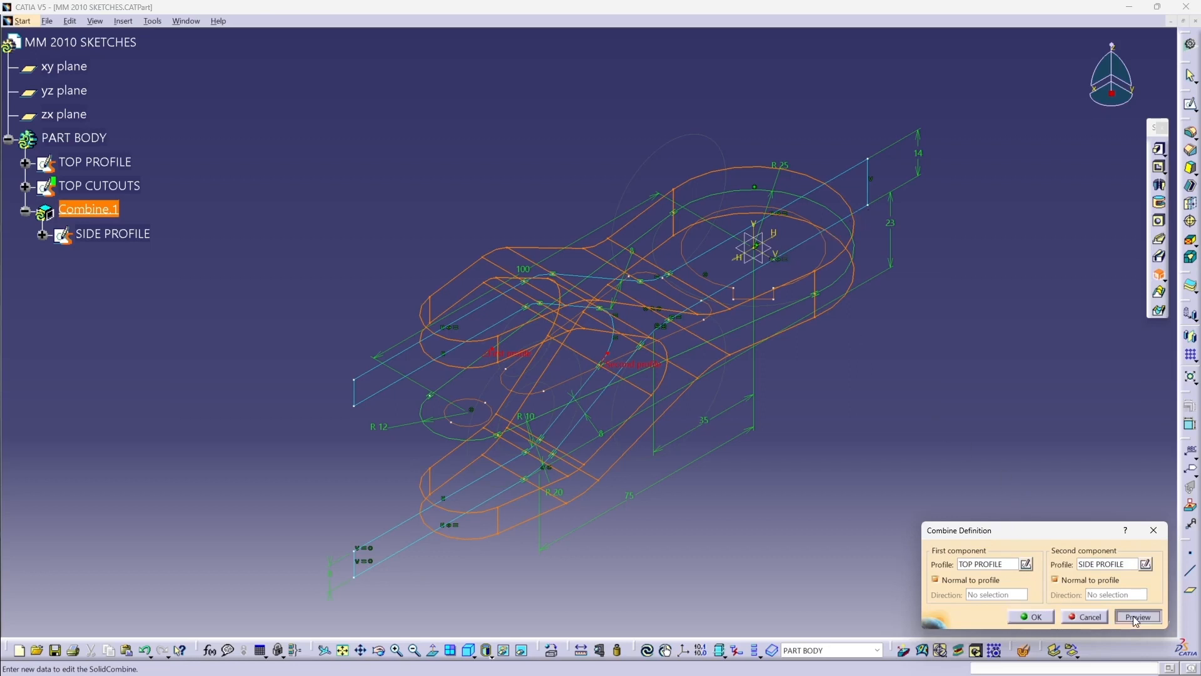
pyautogui.click(1138, 617)
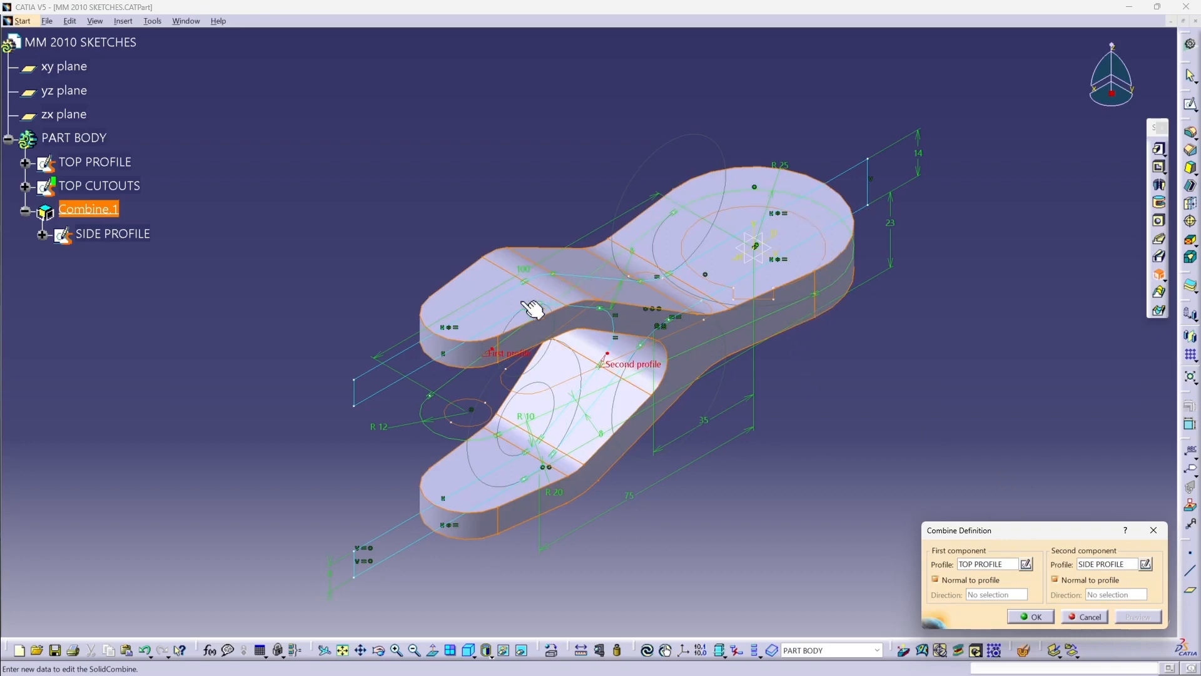
pyautogui.moveTo(1022, 619)
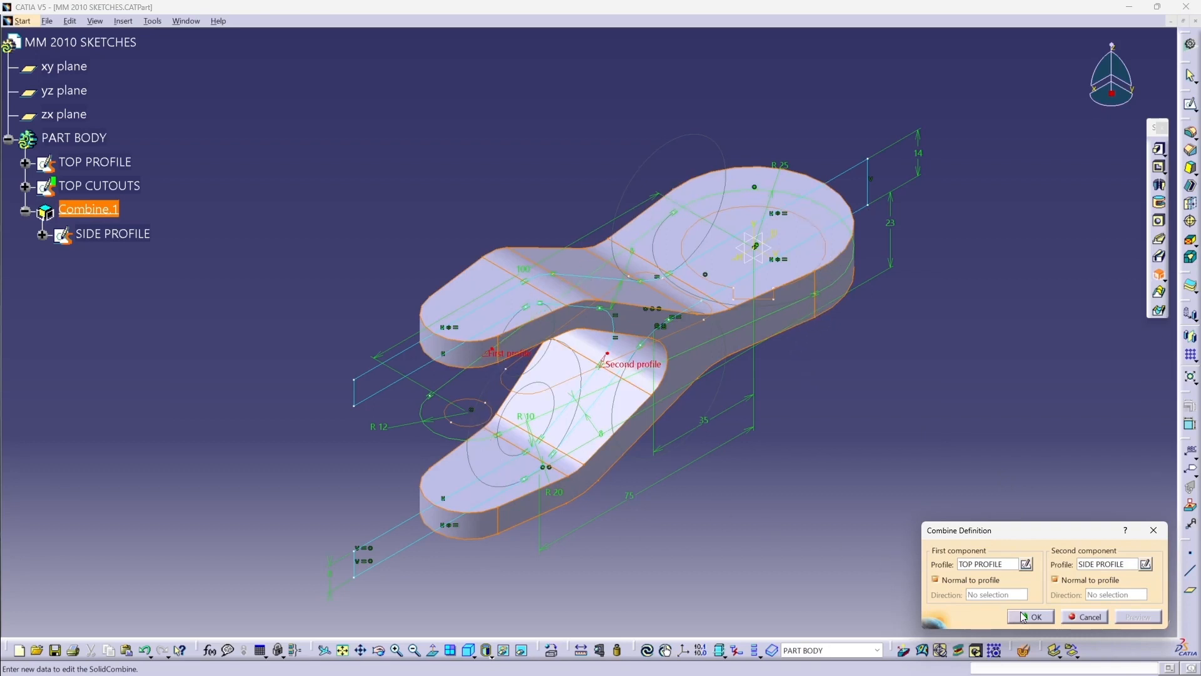
pyautogui.click(1033, 617)
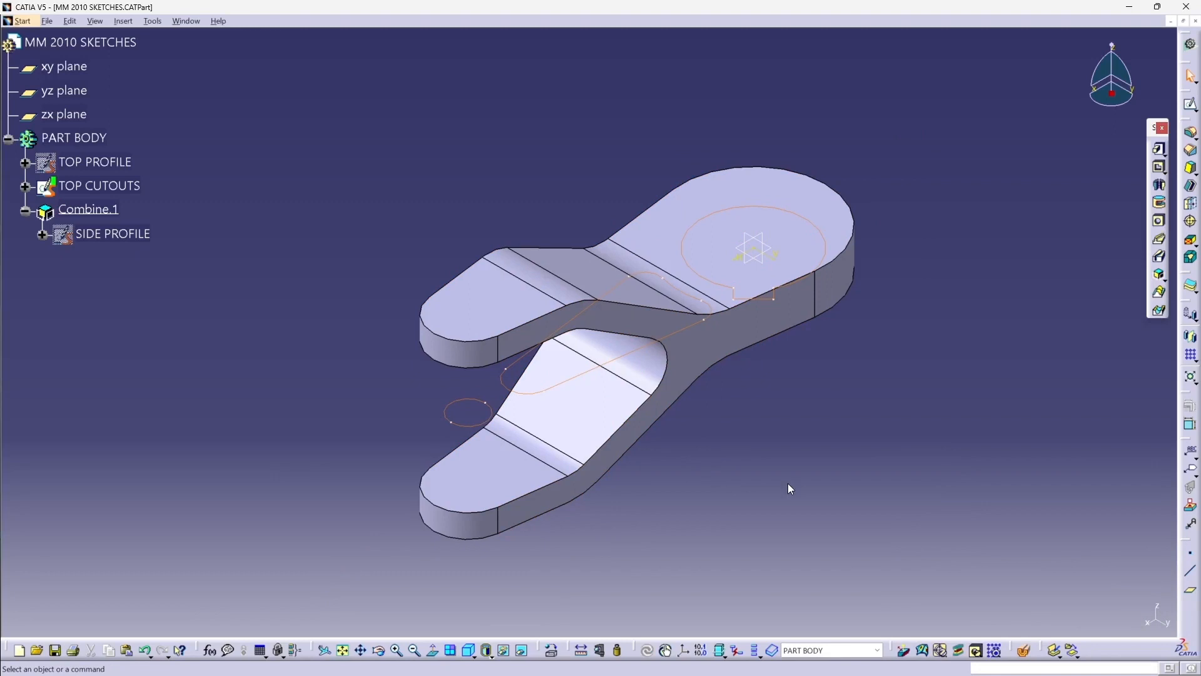
pyautogui.moveTo(99, 185)
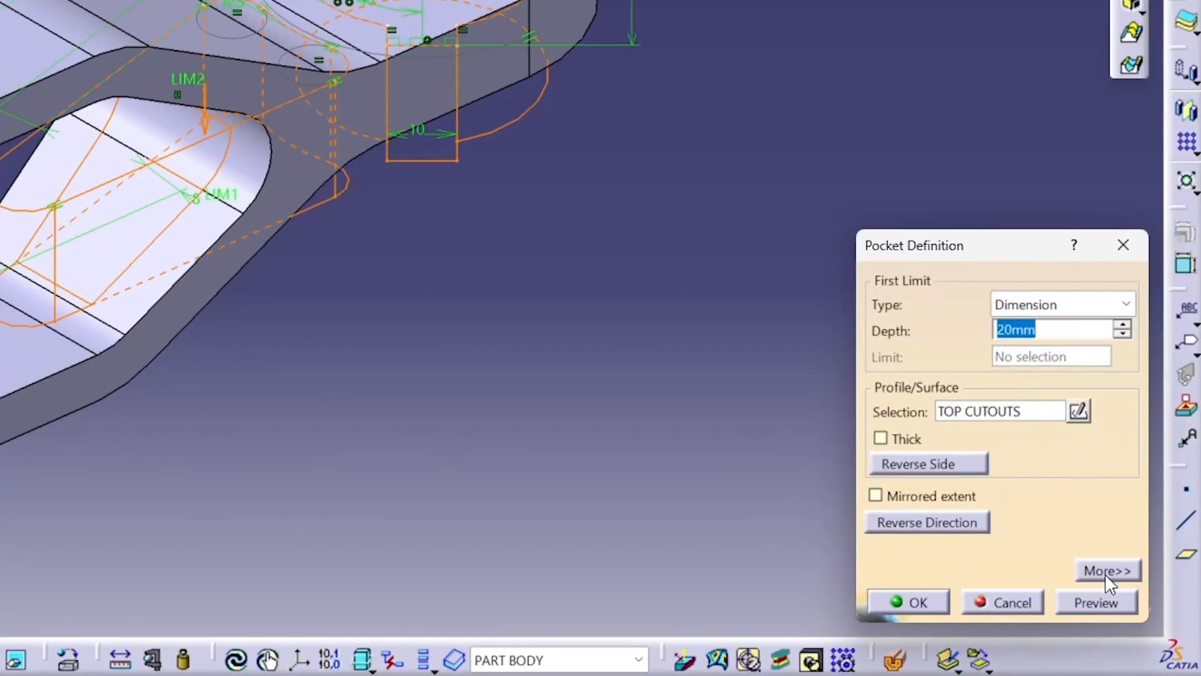
# - Pocket TOP CUTOUTS with both limits Up to last, cutting the hole, slots and end holes through the lever
pyautogui.click(1107, 571)
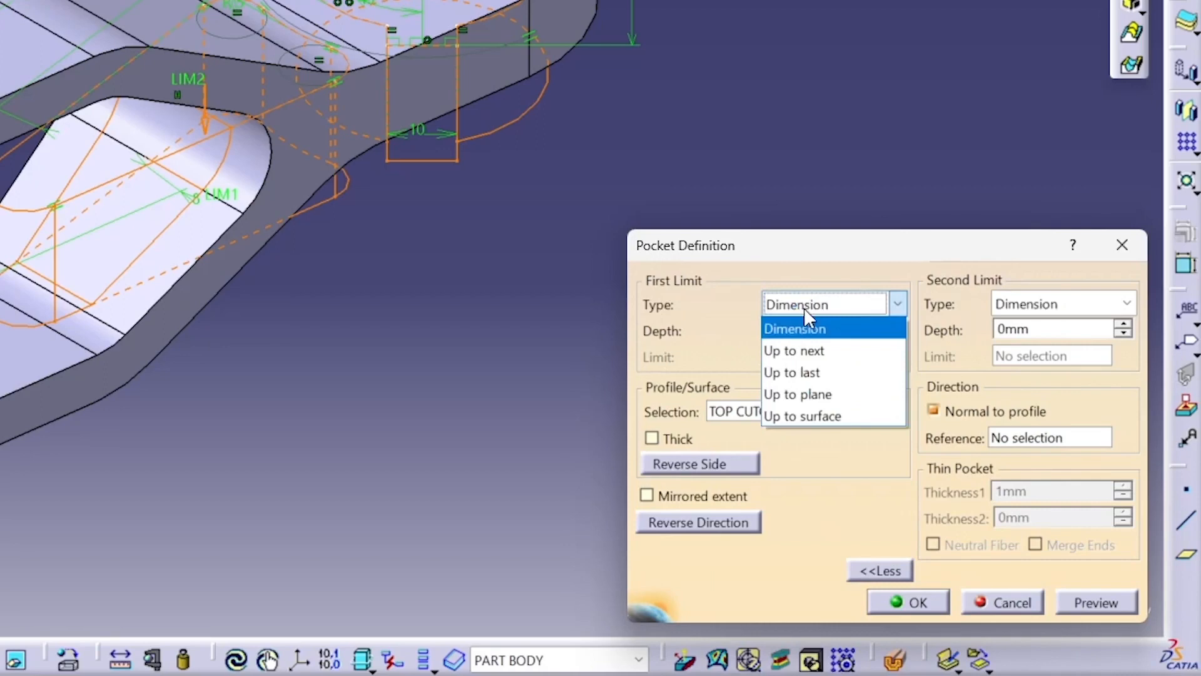
pyautogui.click(790, 372)
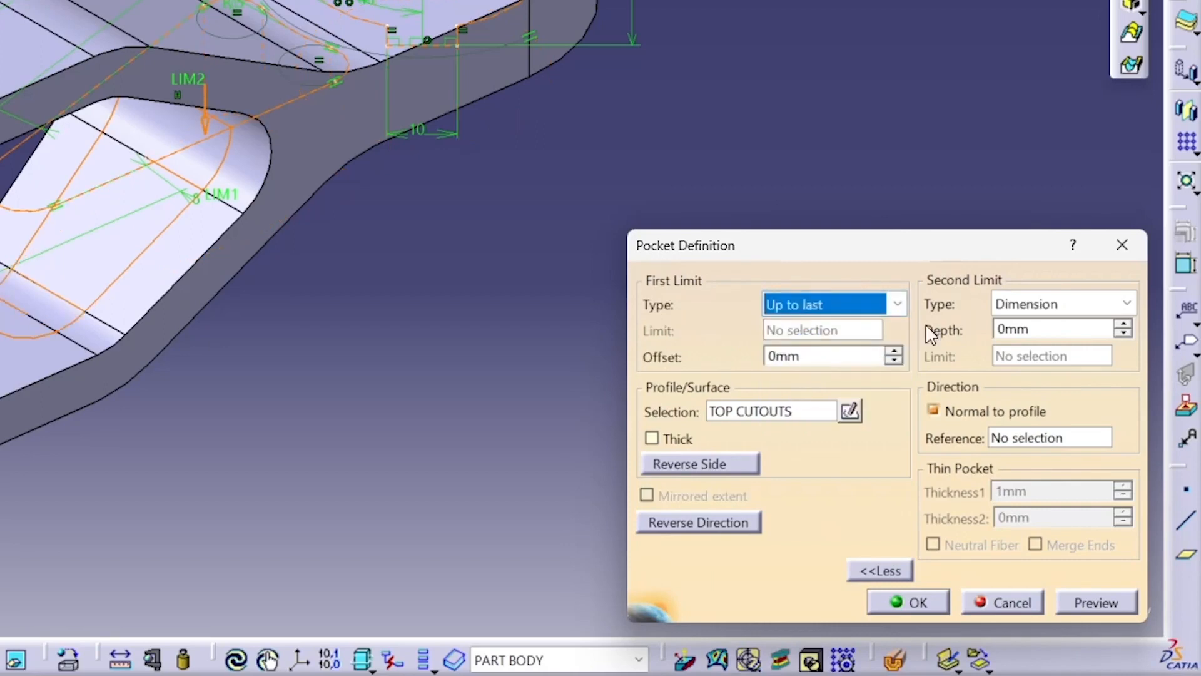
pyautogui.click(1126, 303)
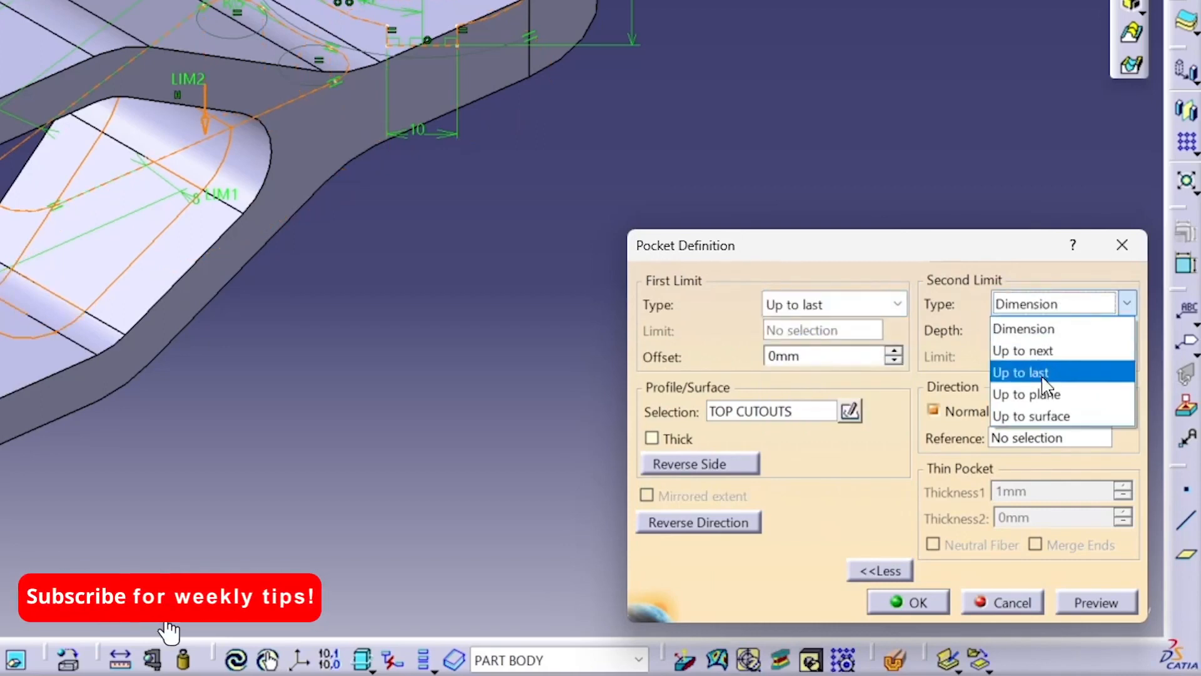
pyautogui.click(1019, 373)
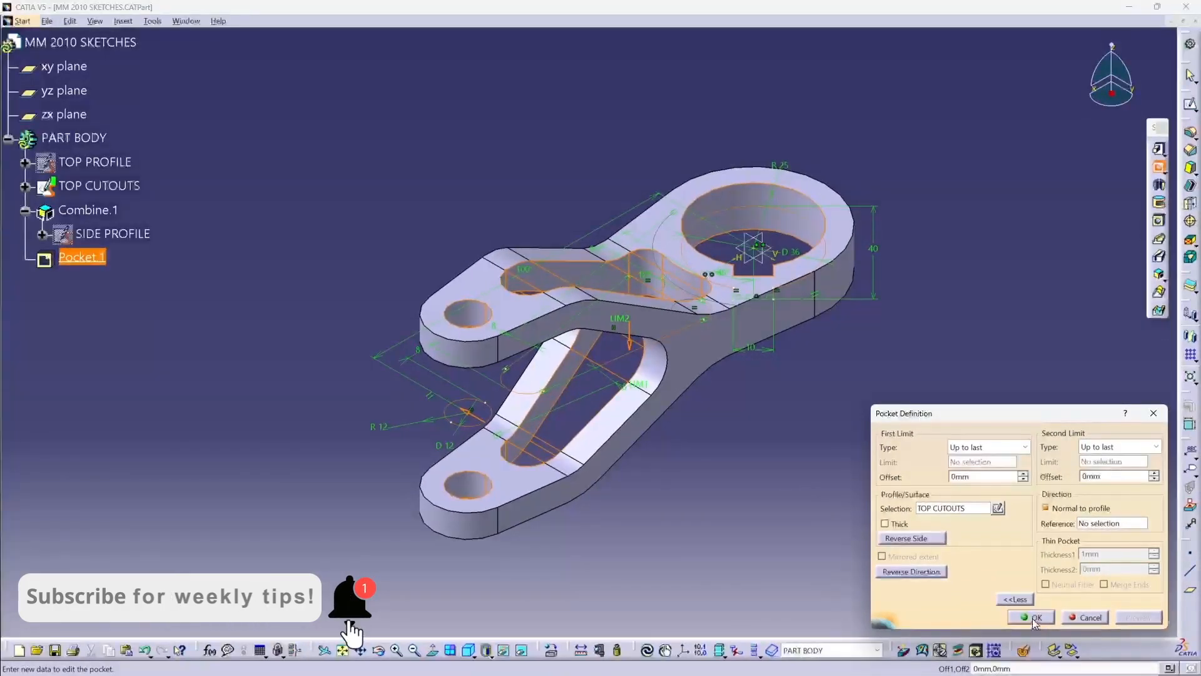
pyautogui.click(1035, 617)
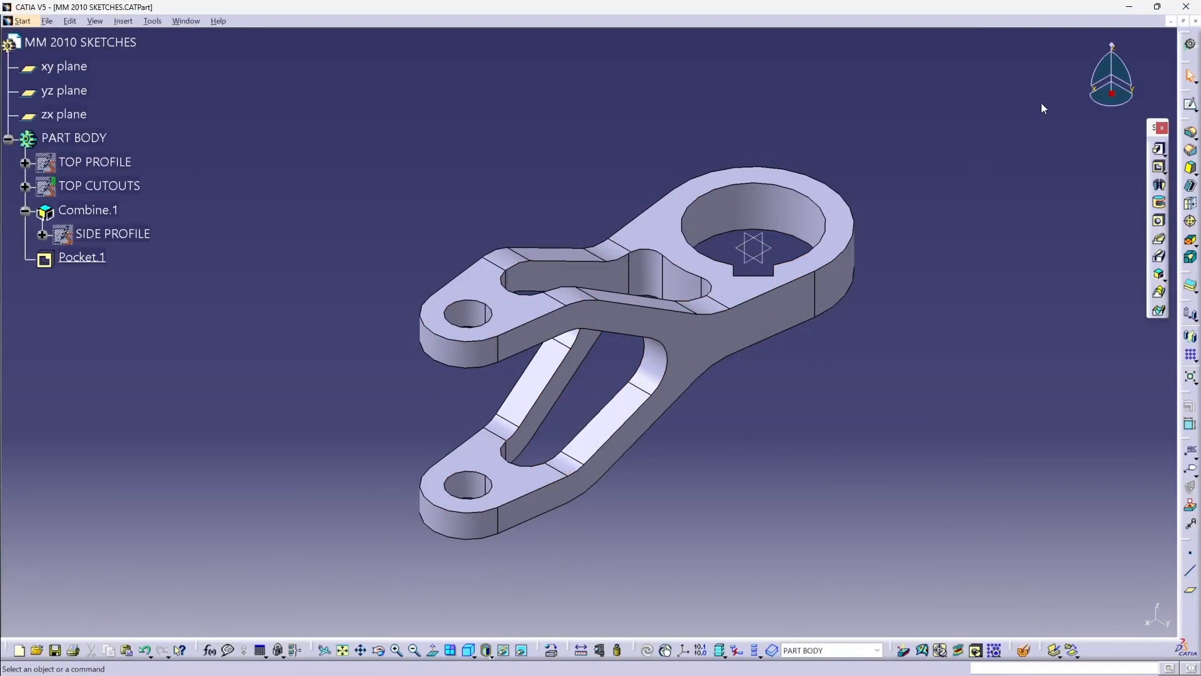
pyautogui.moveTo(927, 203)
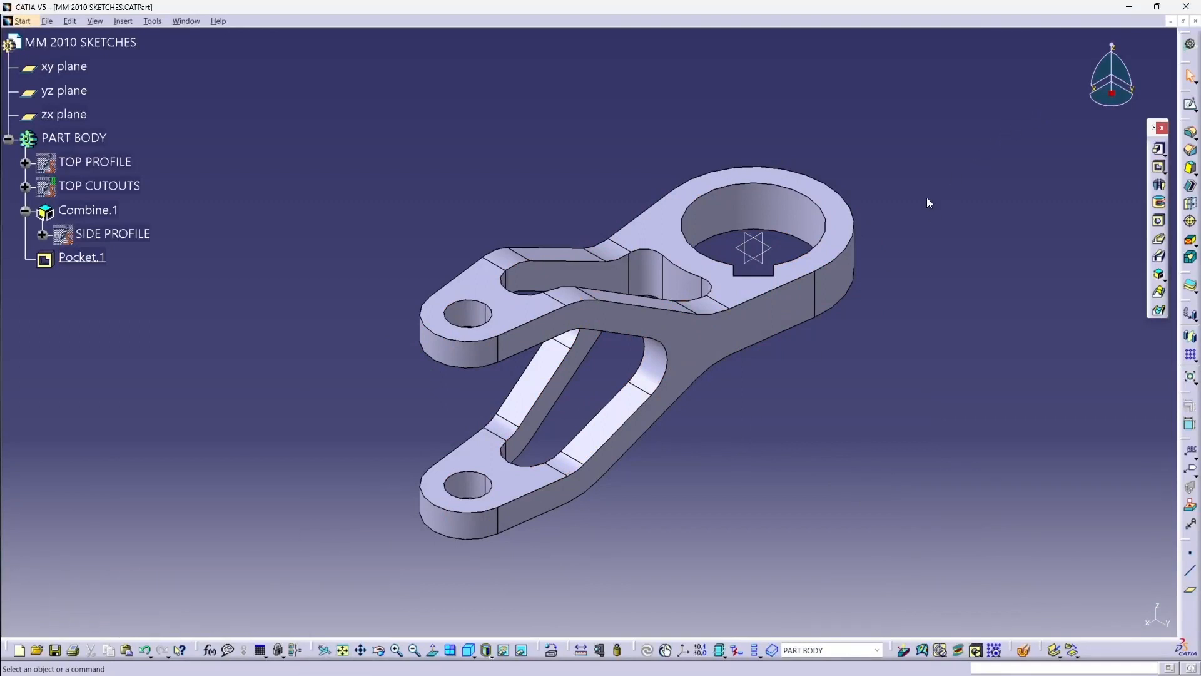
pyautogui.moveTo(793, 381)
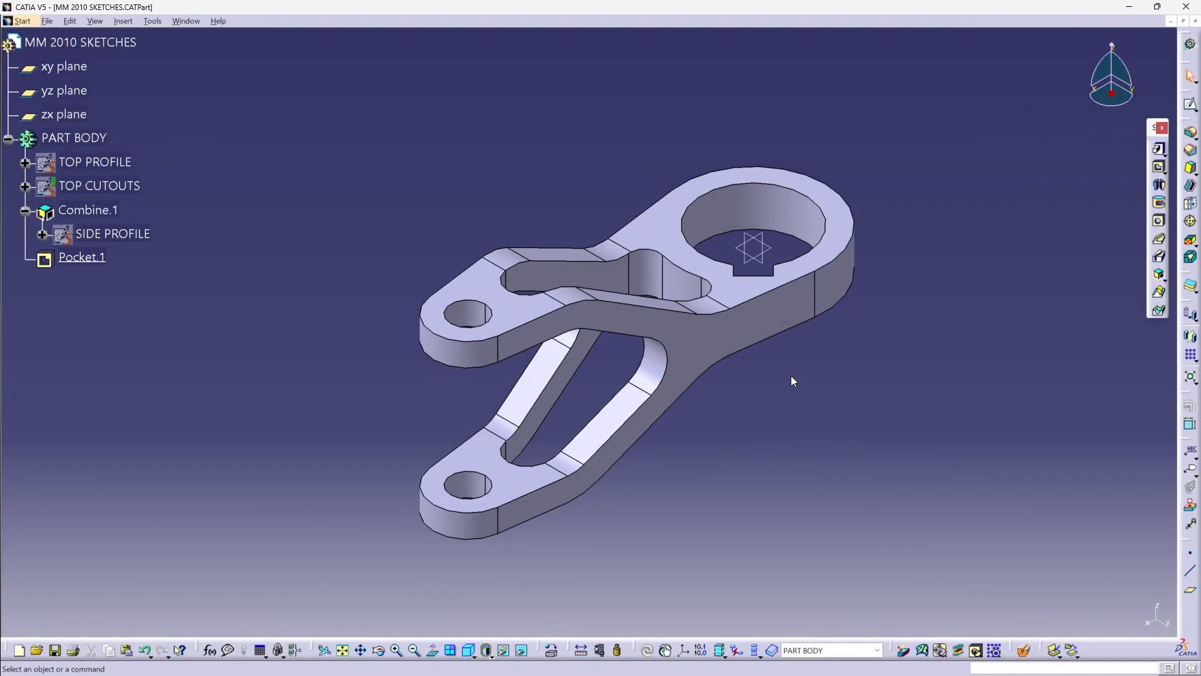
pyautogui.moveTo(796, 377)
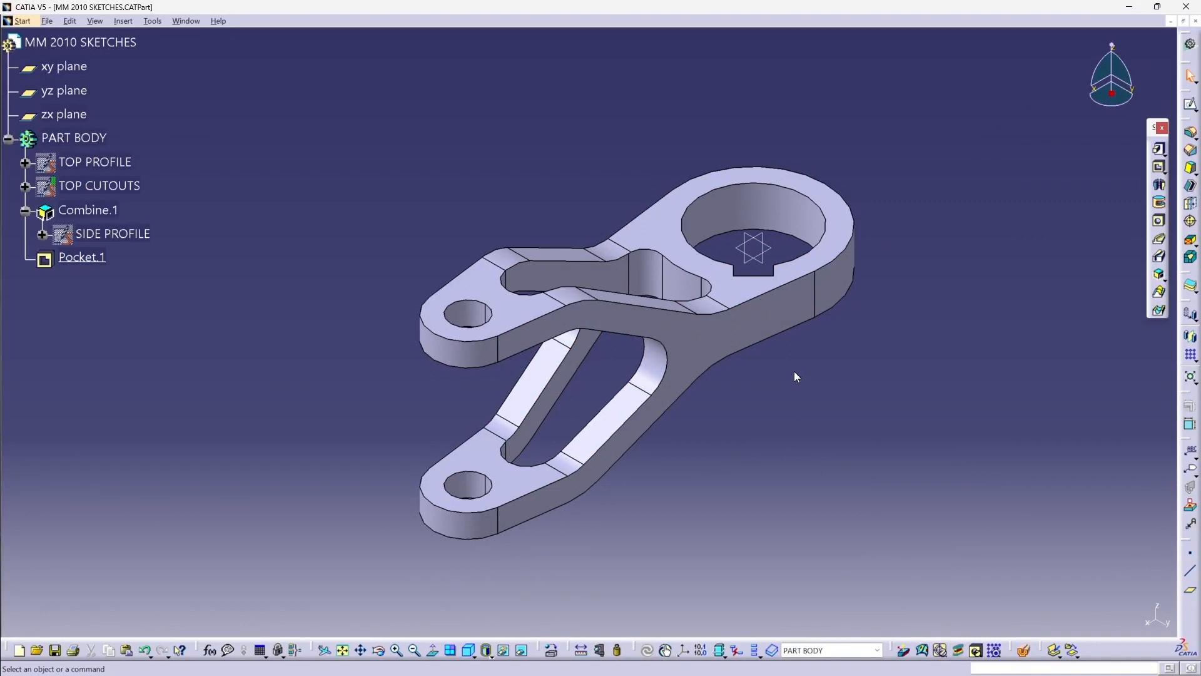
pyautogui.moveTo(237, 384)
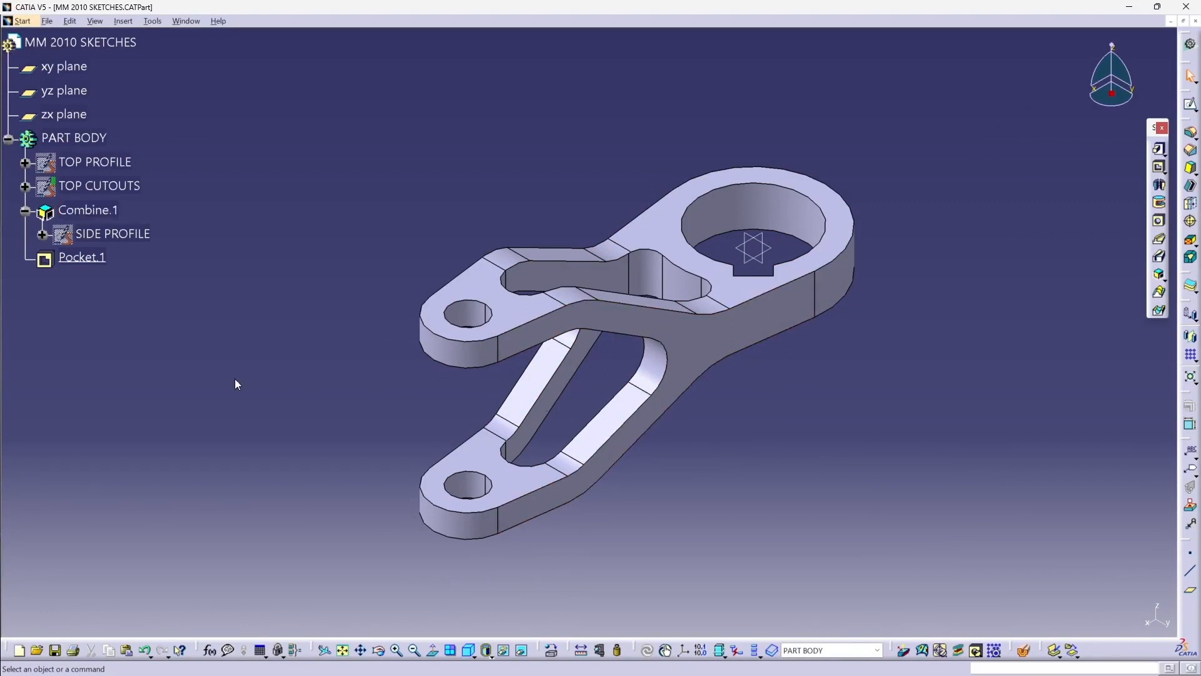